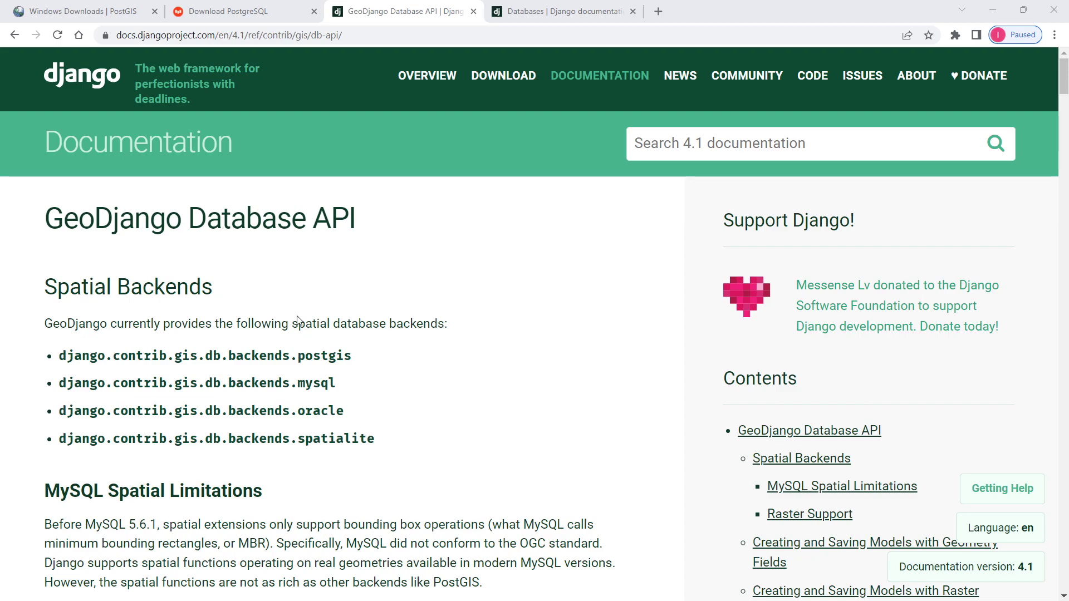
mouse_move(300, 319)
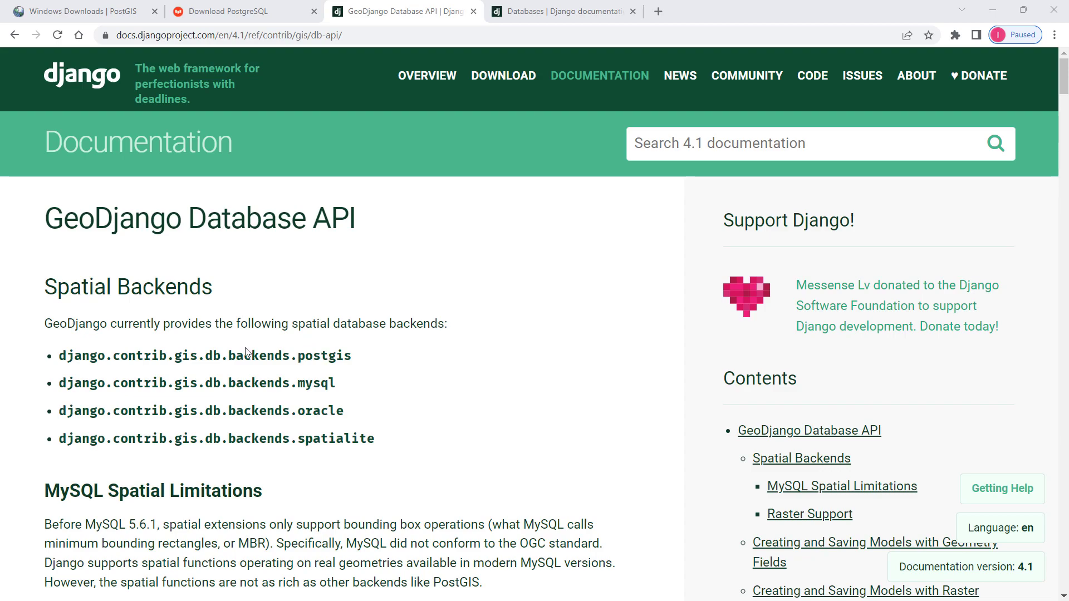
mouse_move(240, 354)
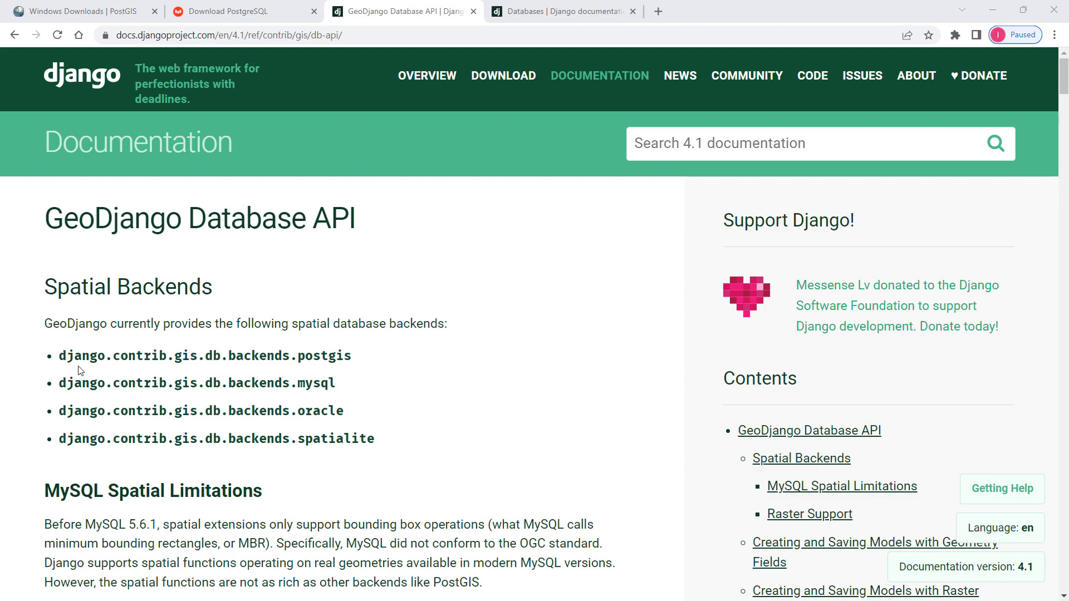
Replace the sqlite3 ENGINE with django.contrib.gis.db.backends.postgis and move to the NAME value
double_click(205, 356)
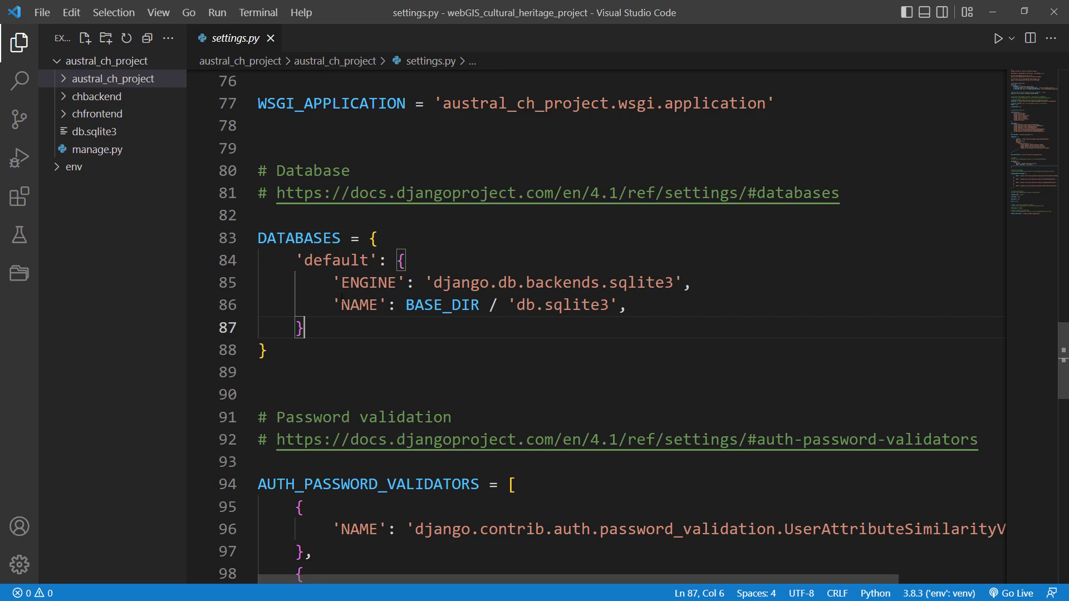
drag(435, 282, 627, 281)
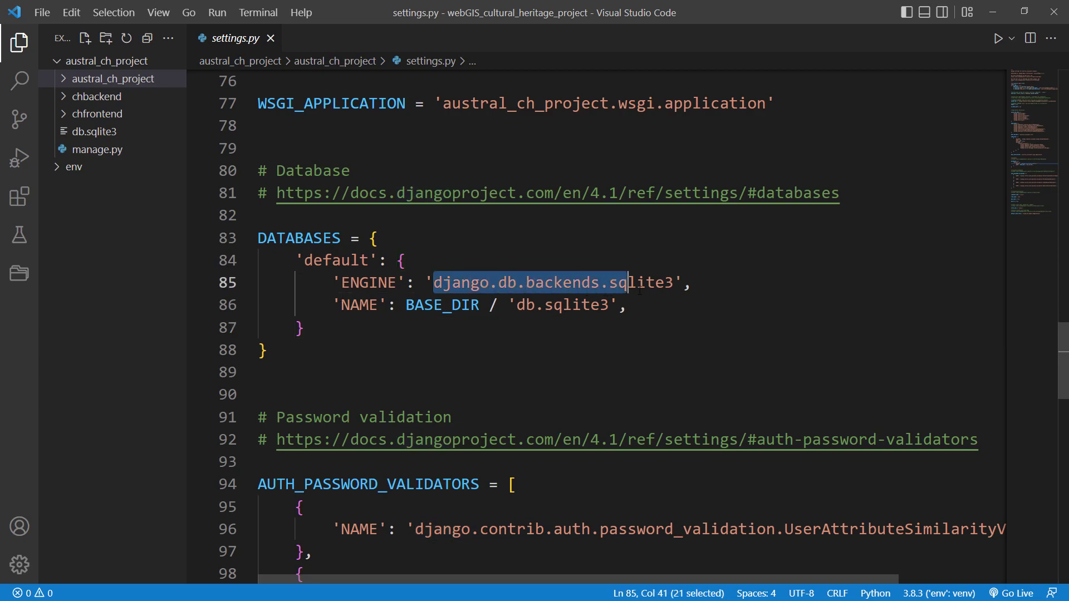
text(django.contrib.gis.db.backends.postgis)
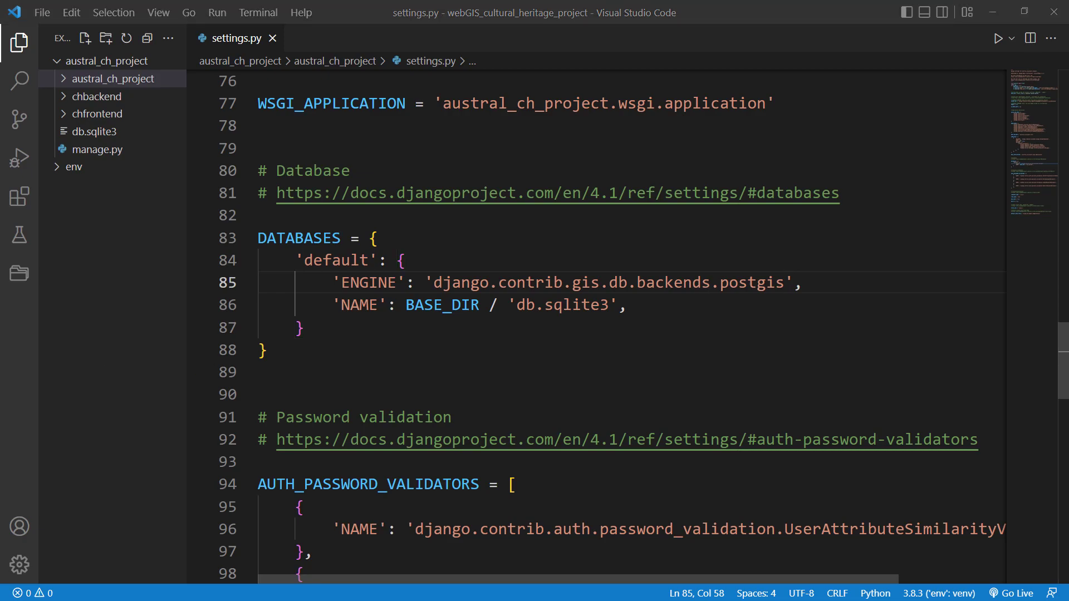
double_click(358, 305)
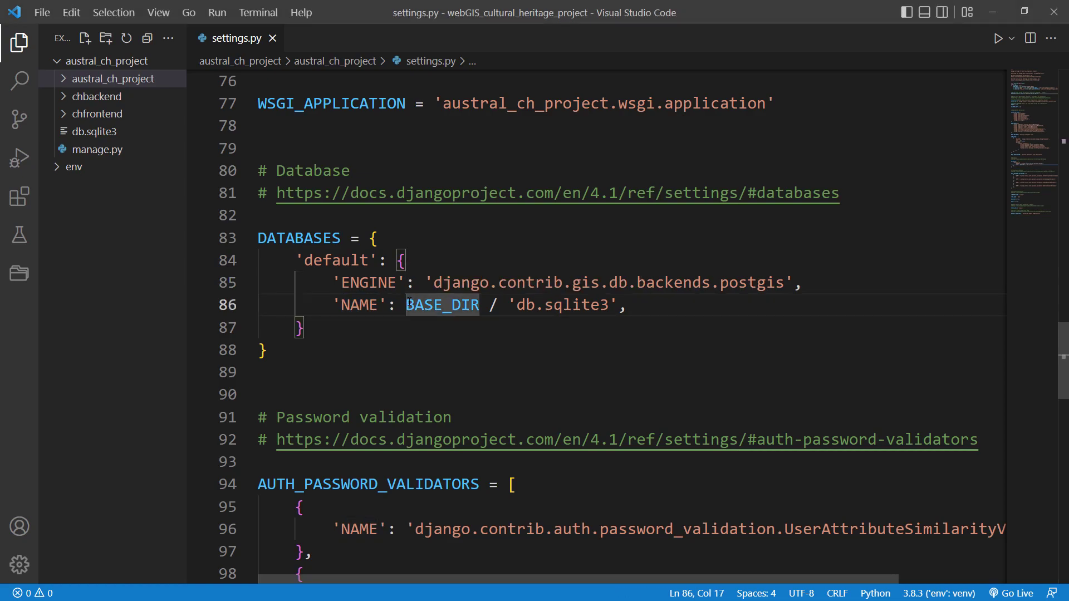
click(401, 305)
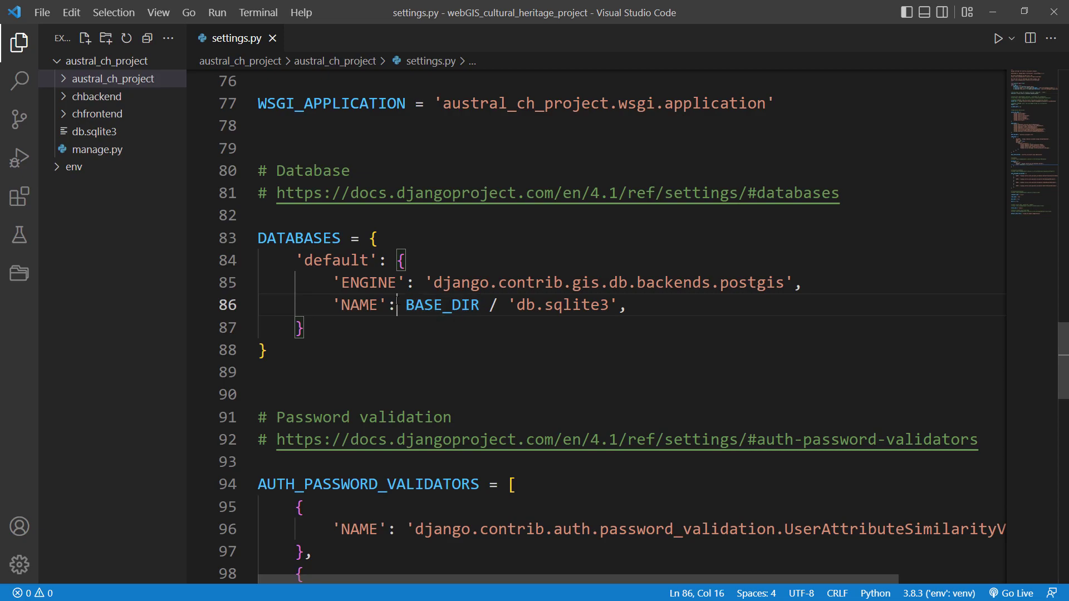
mouse_move(442, 305)
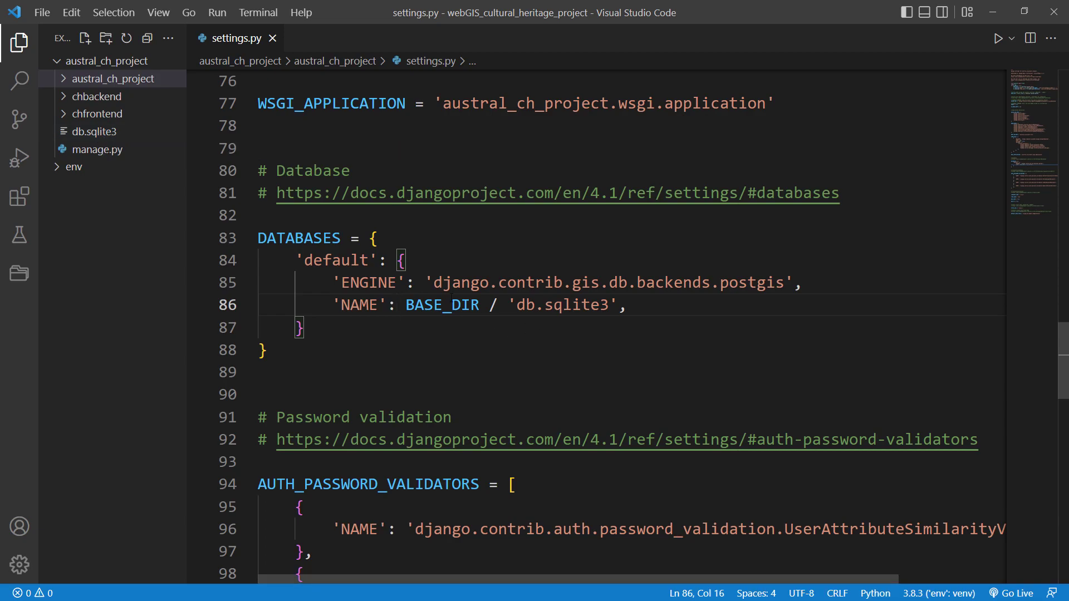
Replace the BASE_DIR / db.sqlite3 path in NAME with austral_ch_project
double_click(441, 305)
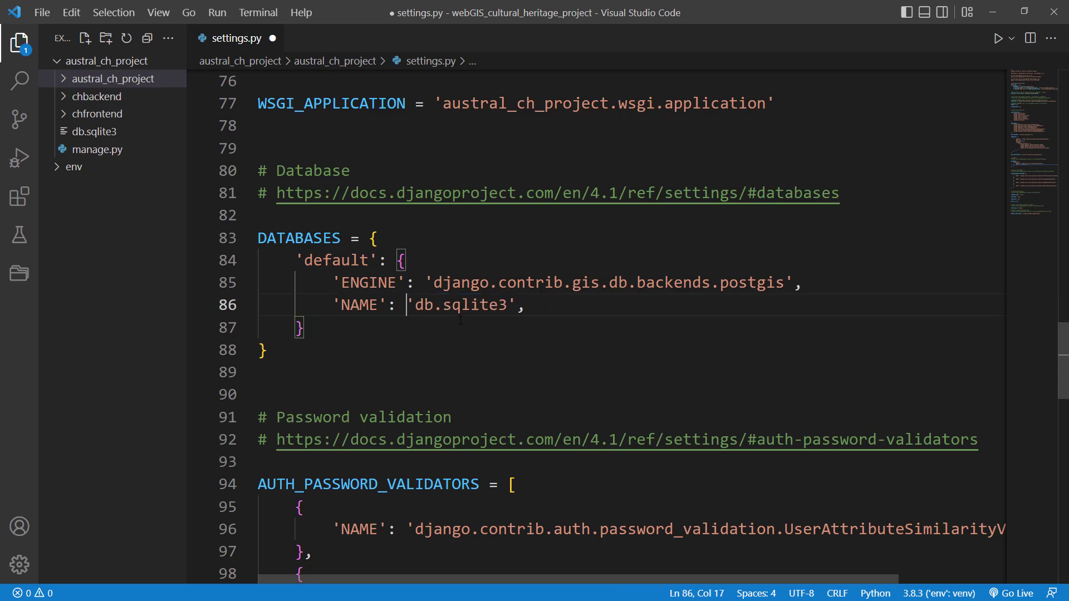
double_click(458, 305)
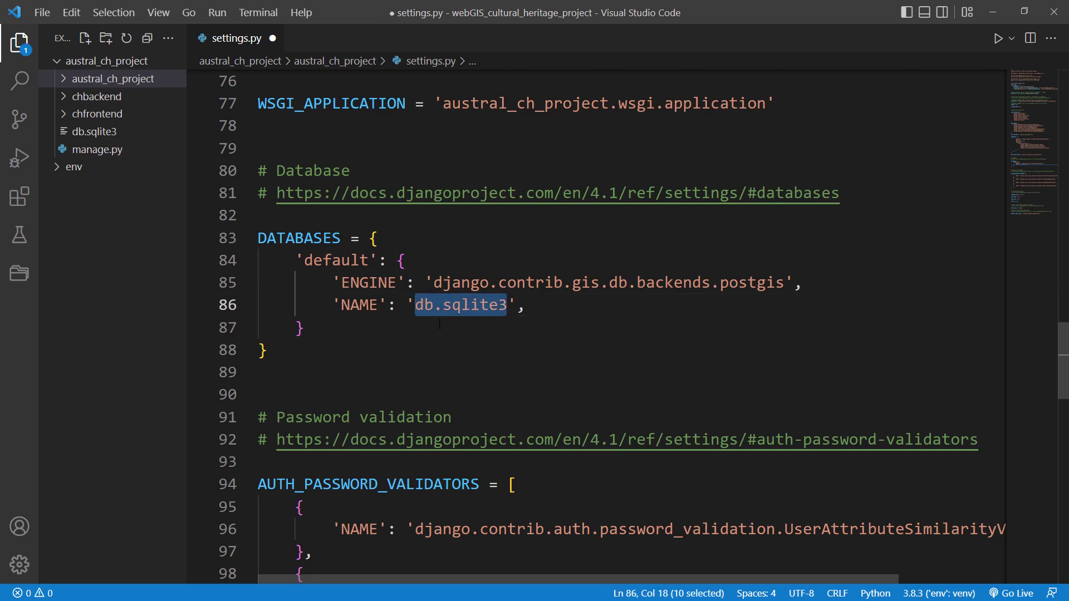
text(austral_)
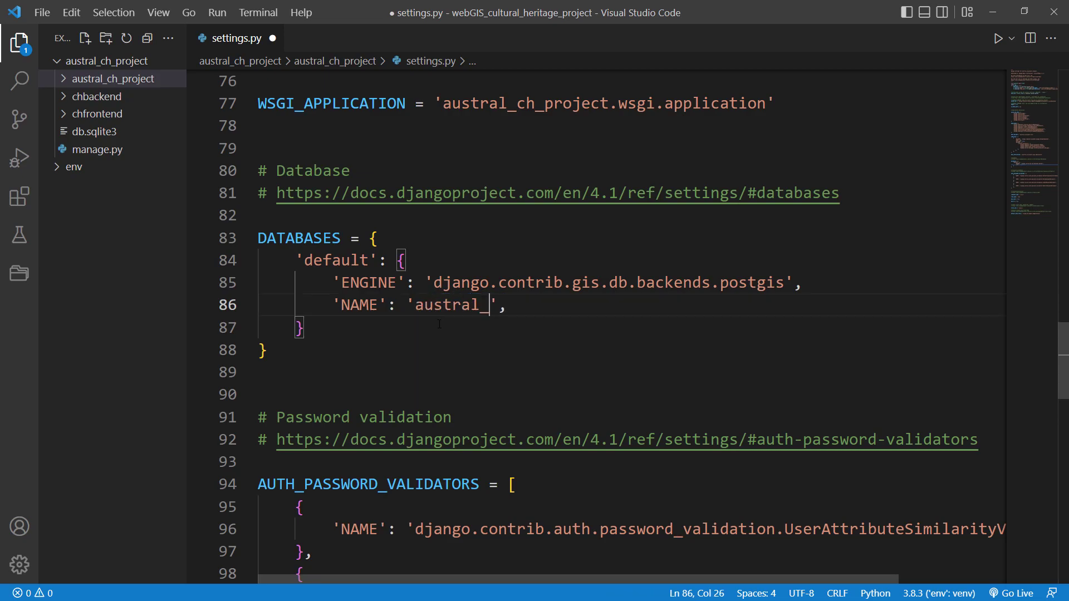
text(ch_pro)
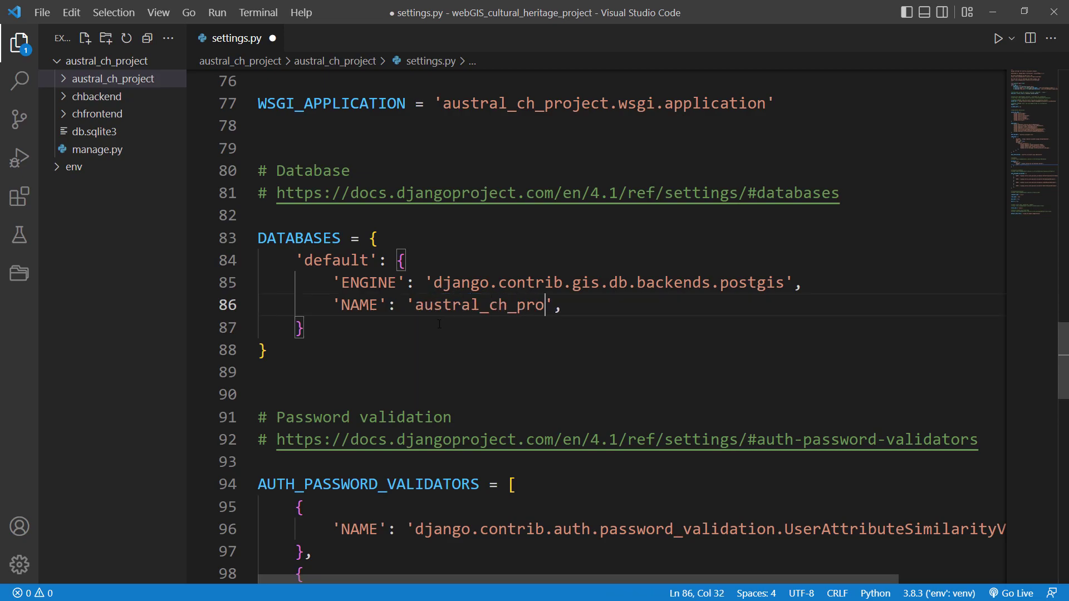
text(ject)
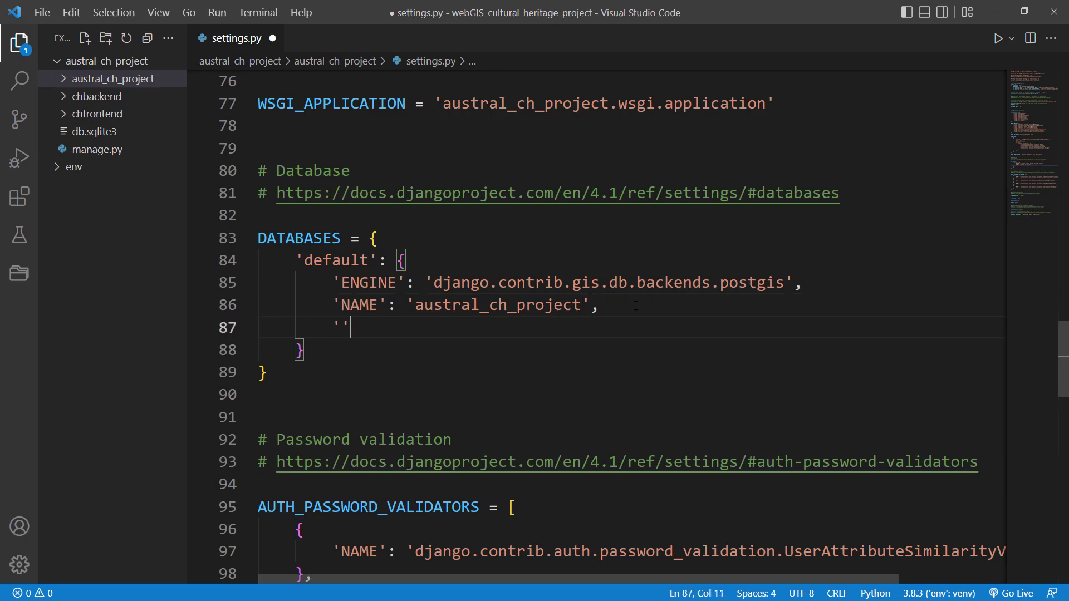
Add USER 'postgres' and PASSWORD 'postgres' entries to the default database
text(USER)
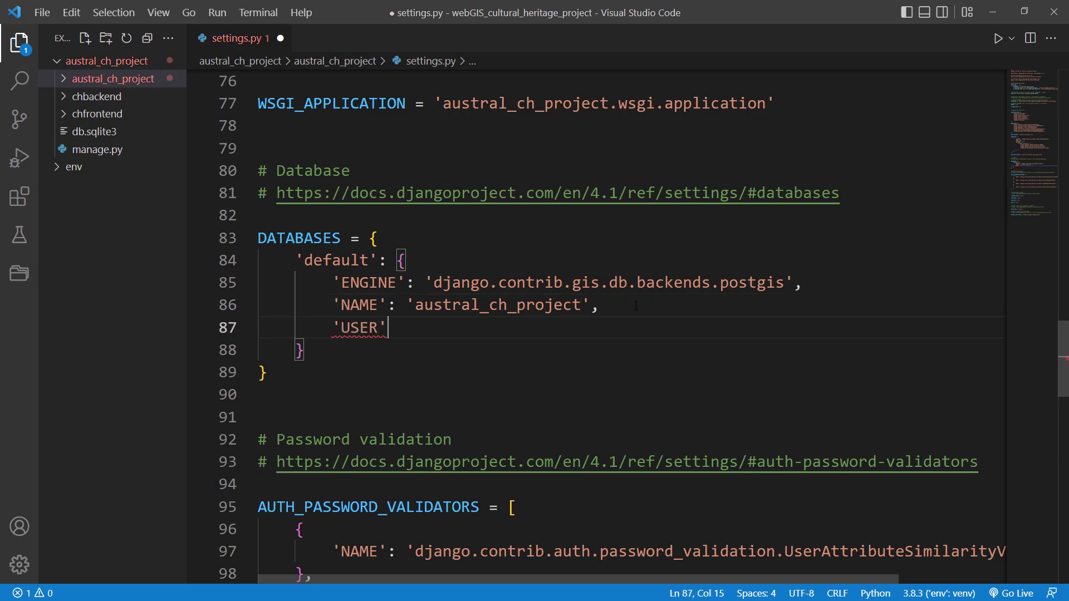
text(: '')
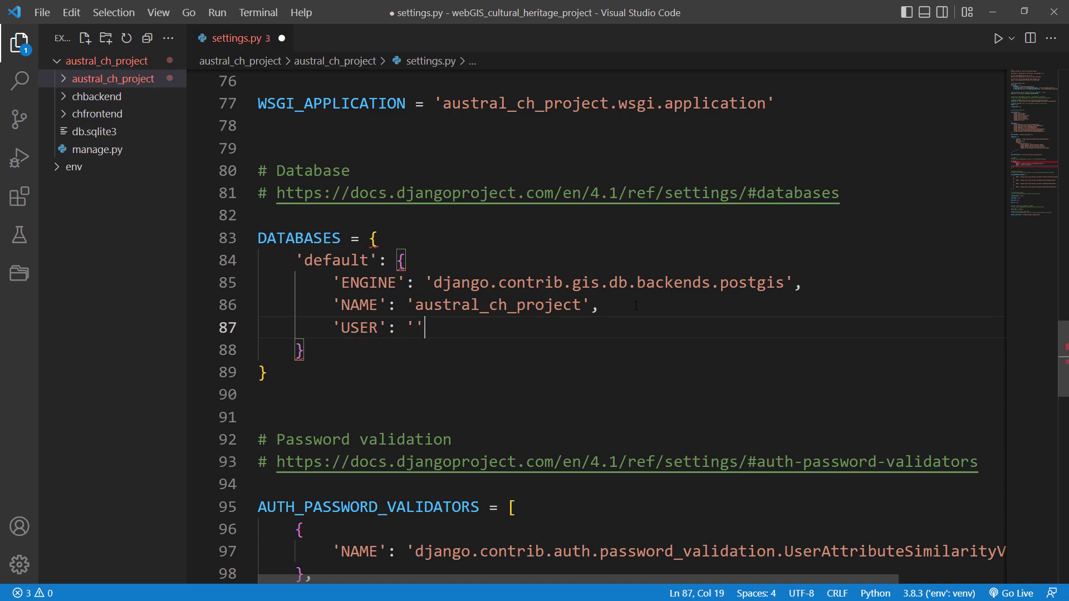
text(postgres)
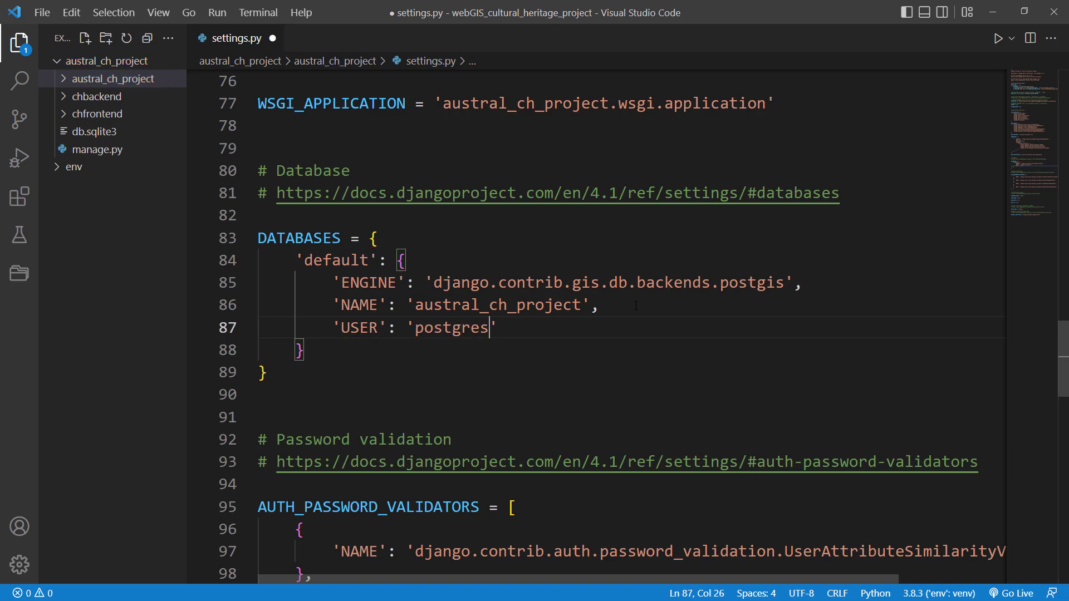
text(',)
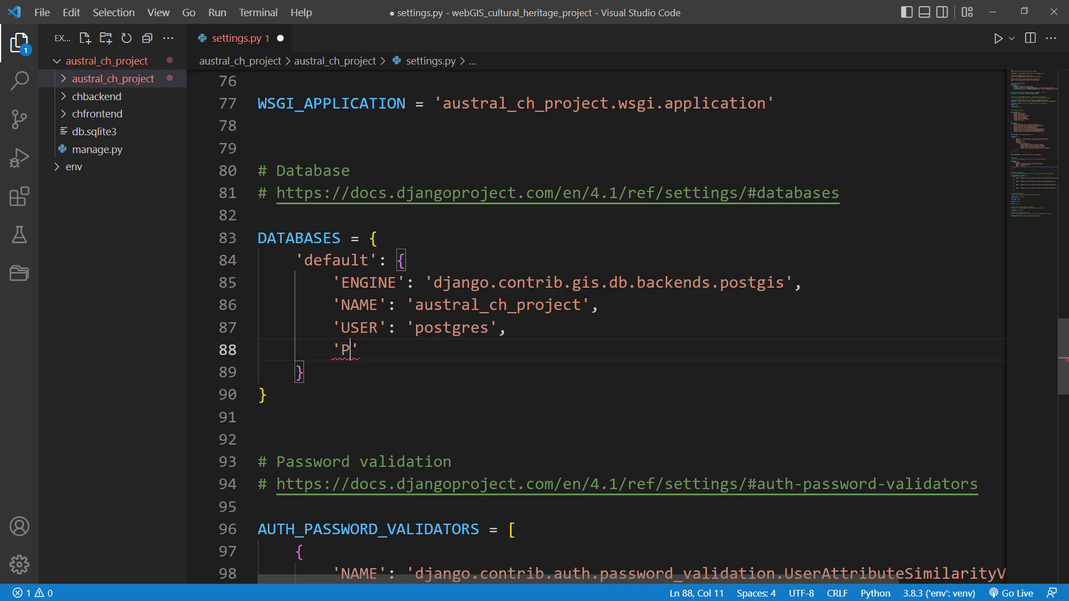
text(ASSWORD)
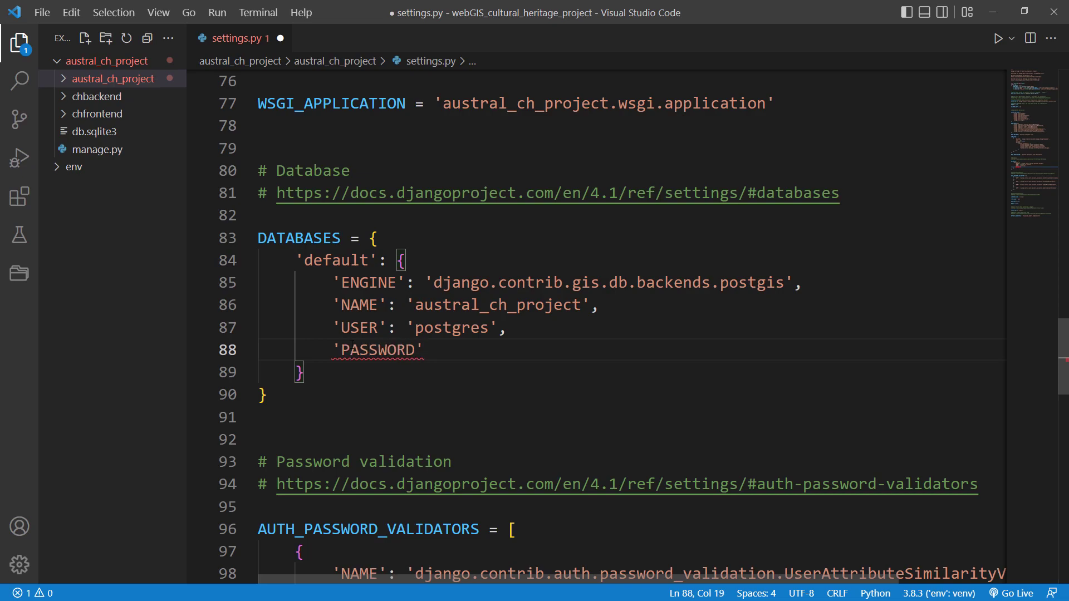
text(: '')
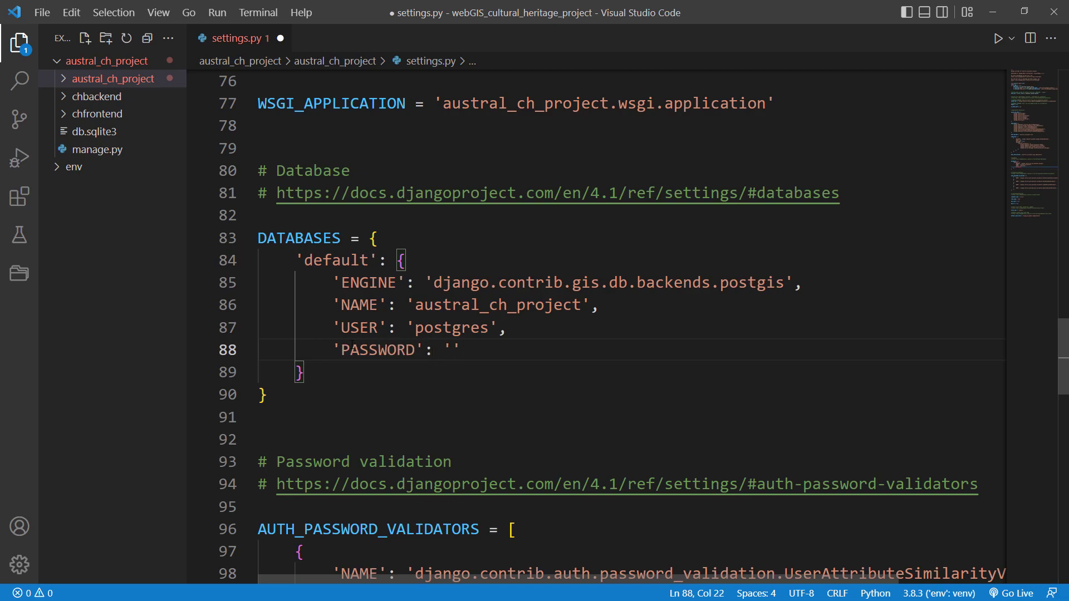
text(postgres)
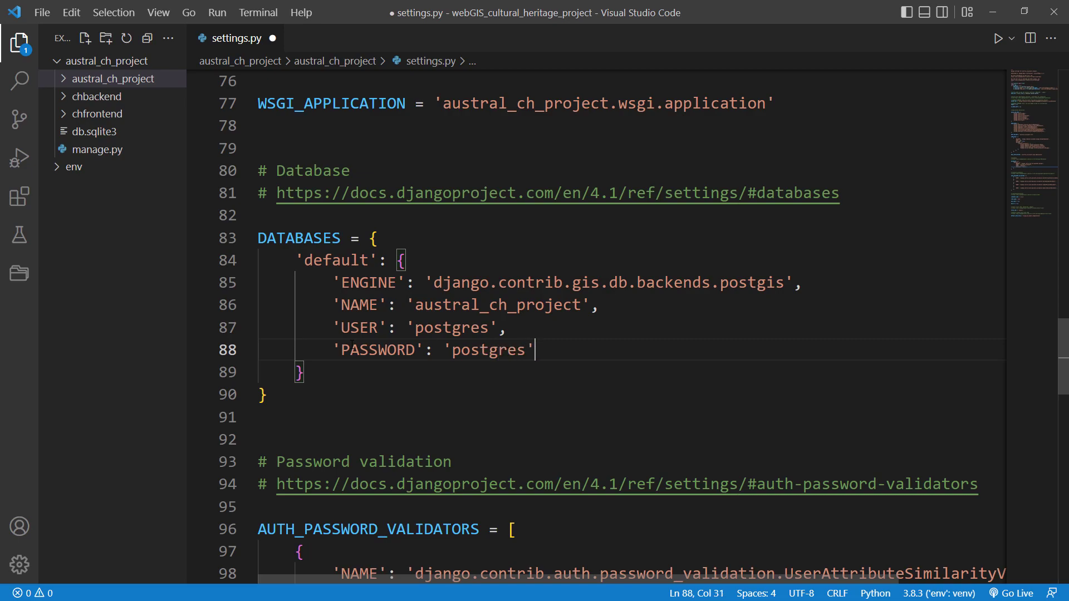
Add HOST '127.0.0.1' and PORT '5433' entries, then select the USER and PASSWORD lines
key(Enter)
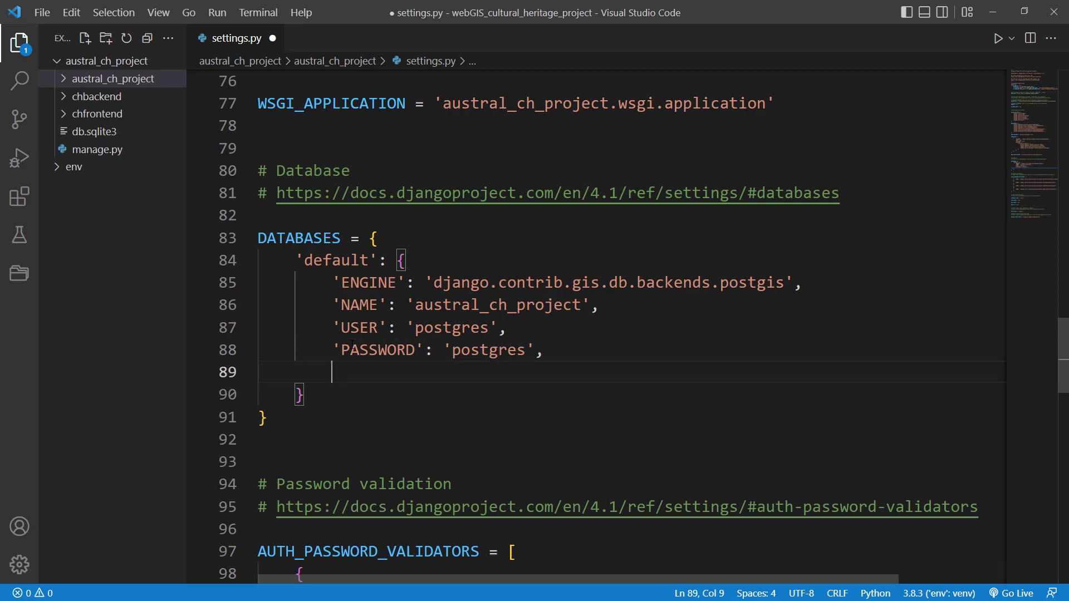
text('HOST')
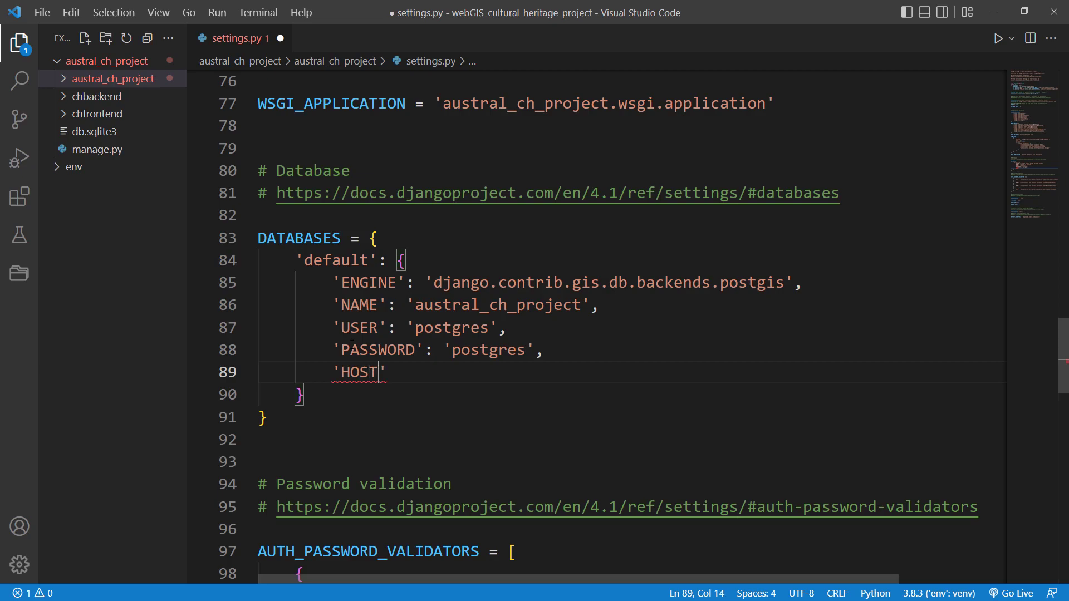
text(:)
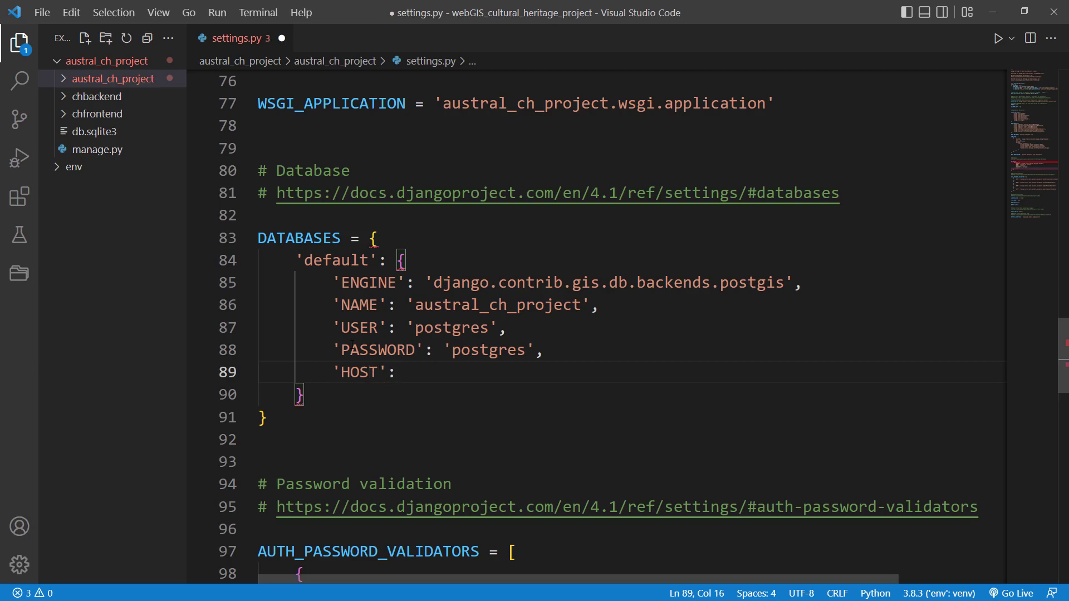
text('127.0.)
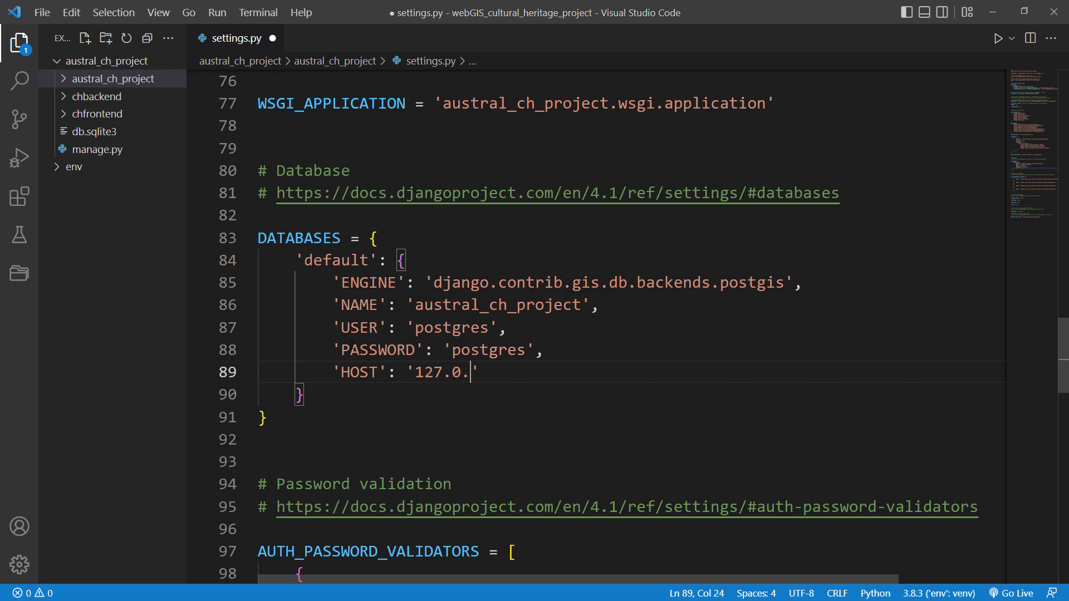
text(0)
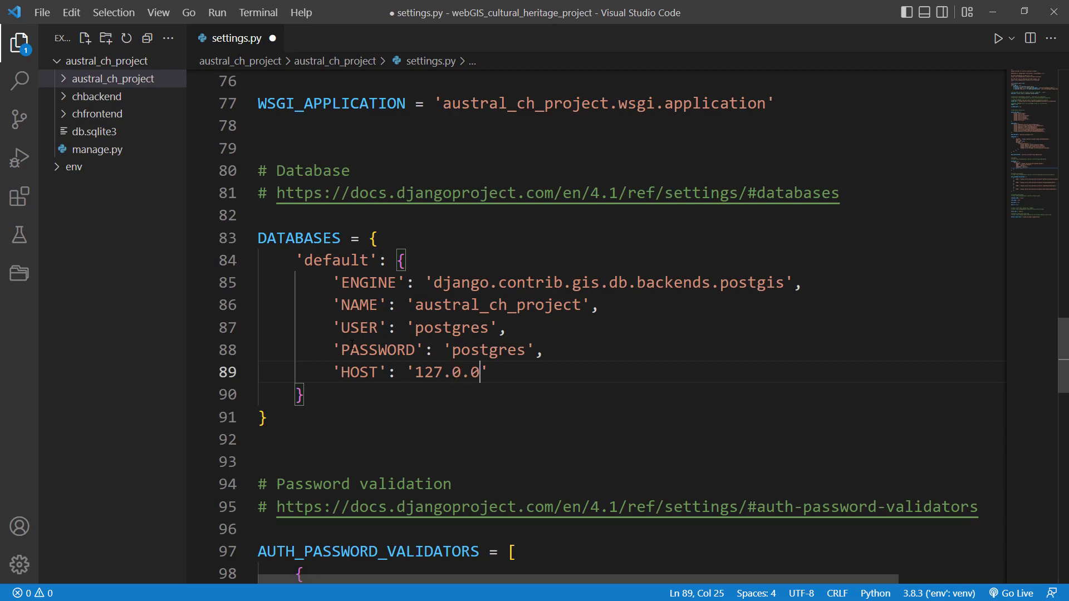
text(.1',)
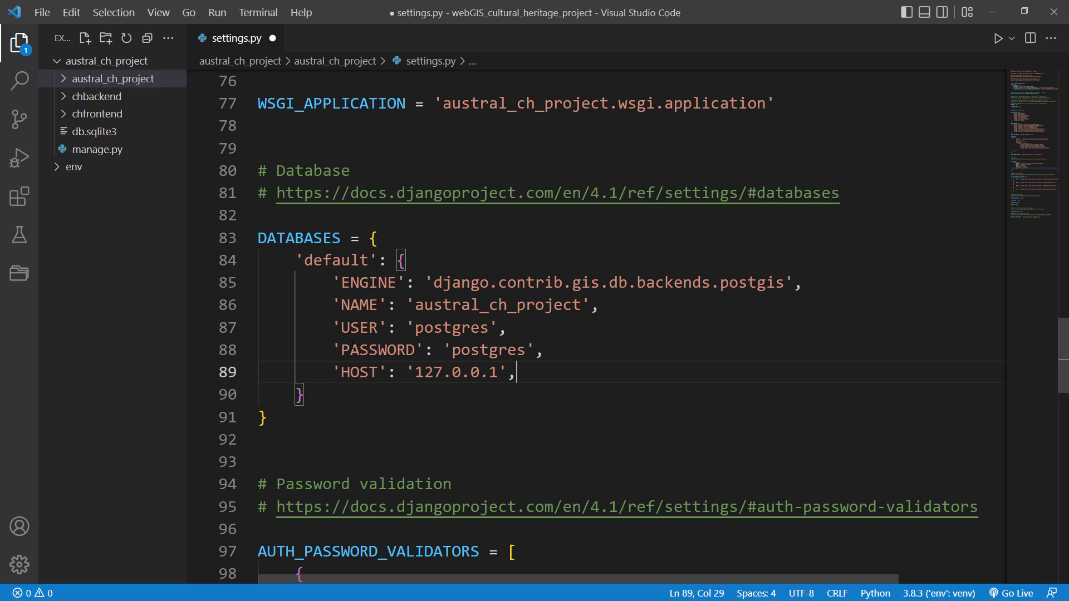
key(Enter)
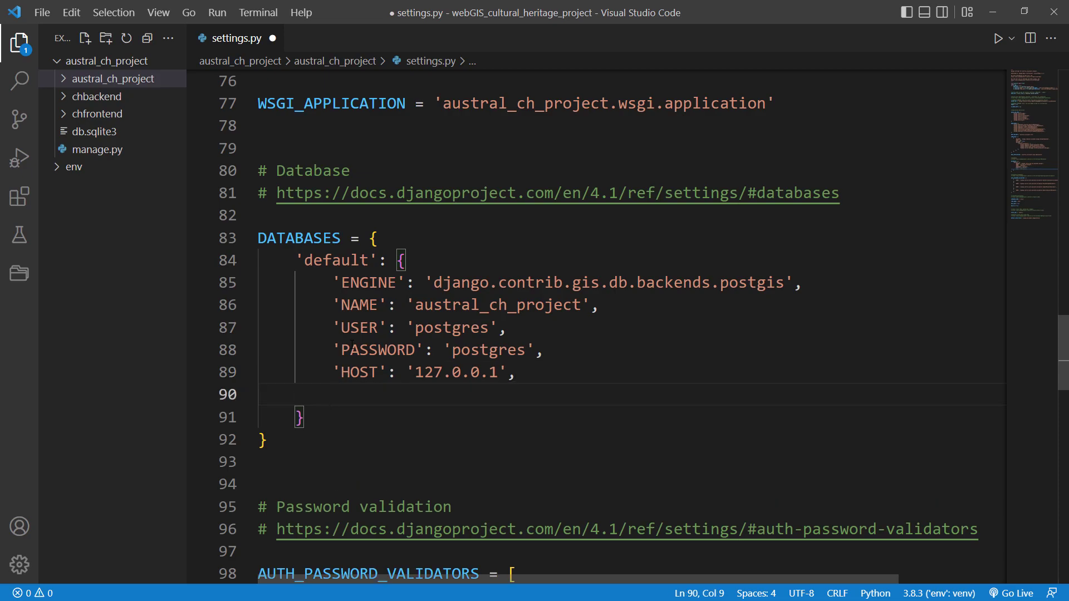
text('')
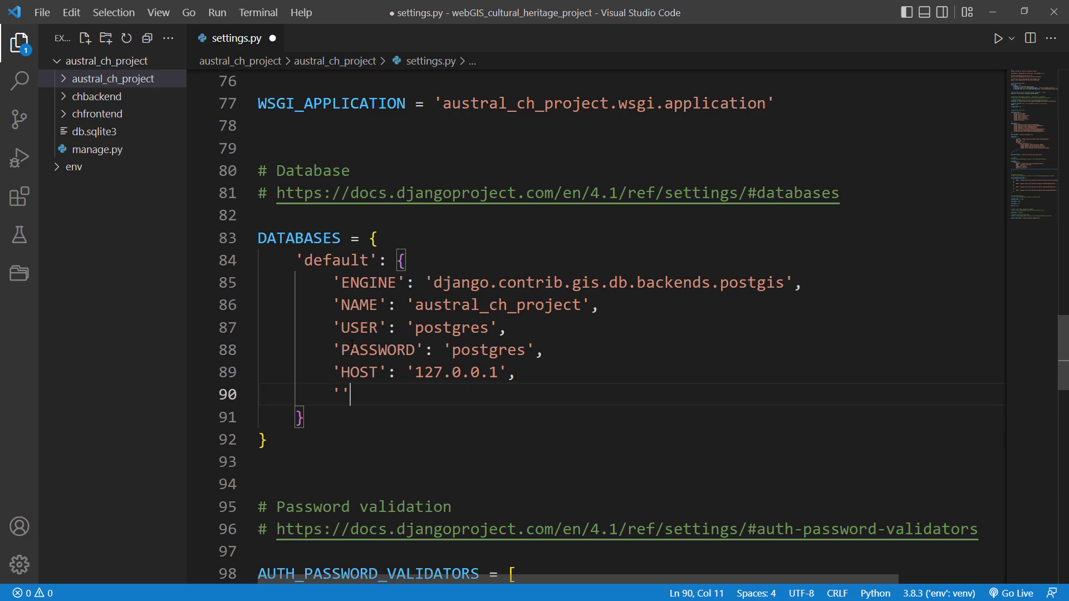
text(PORT)
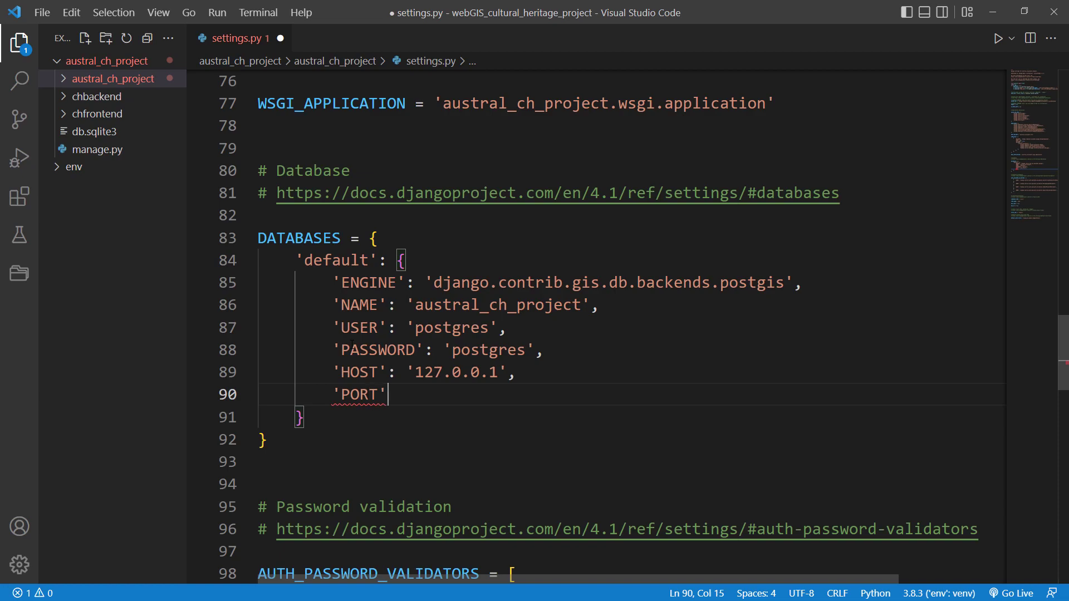
text(: '54)
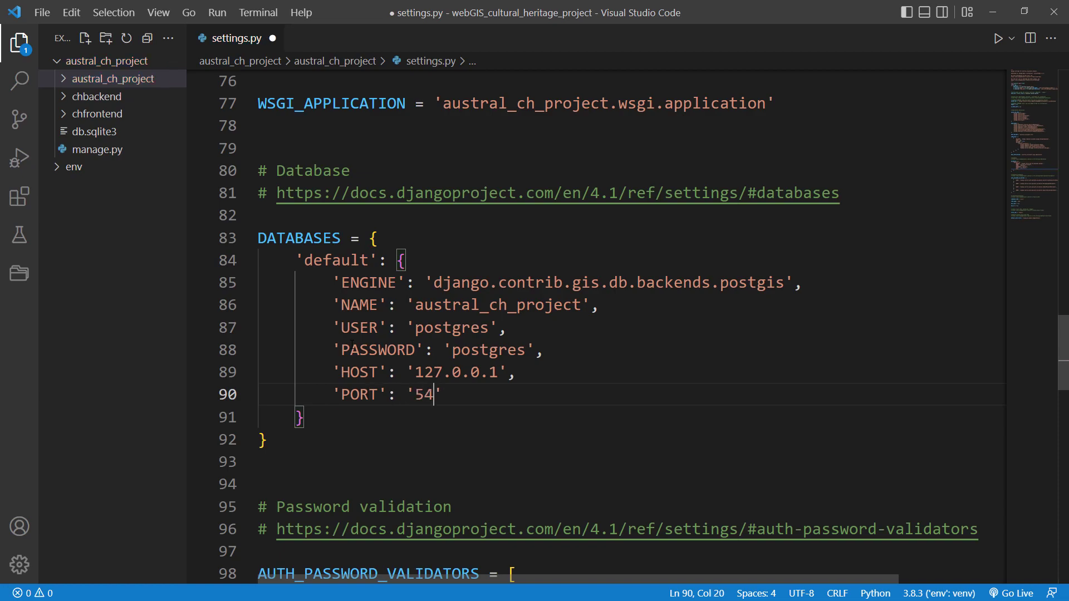
text(33)
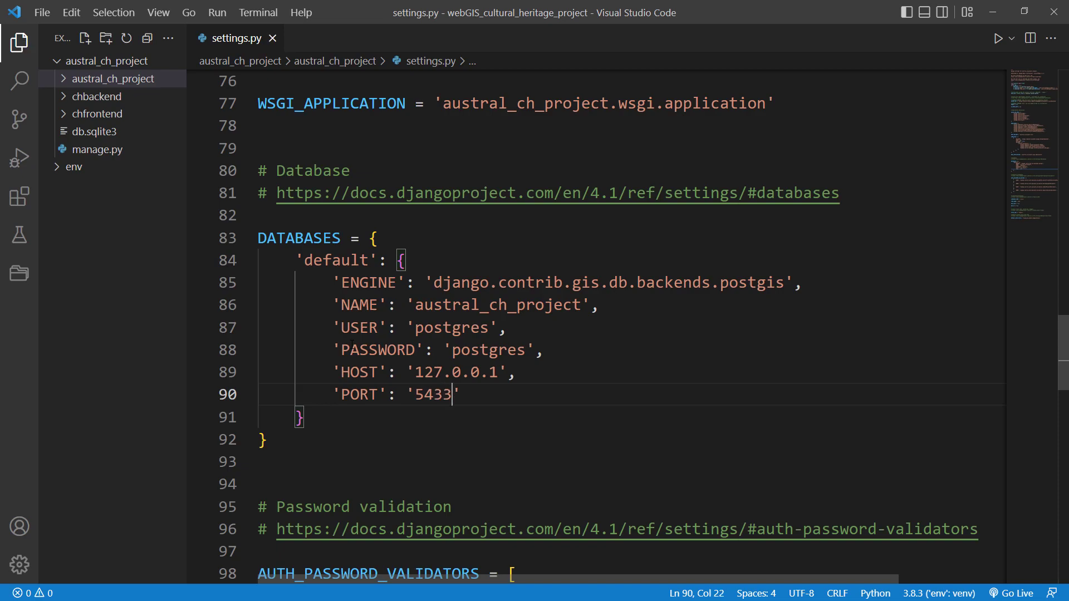
double_click(432, 394)
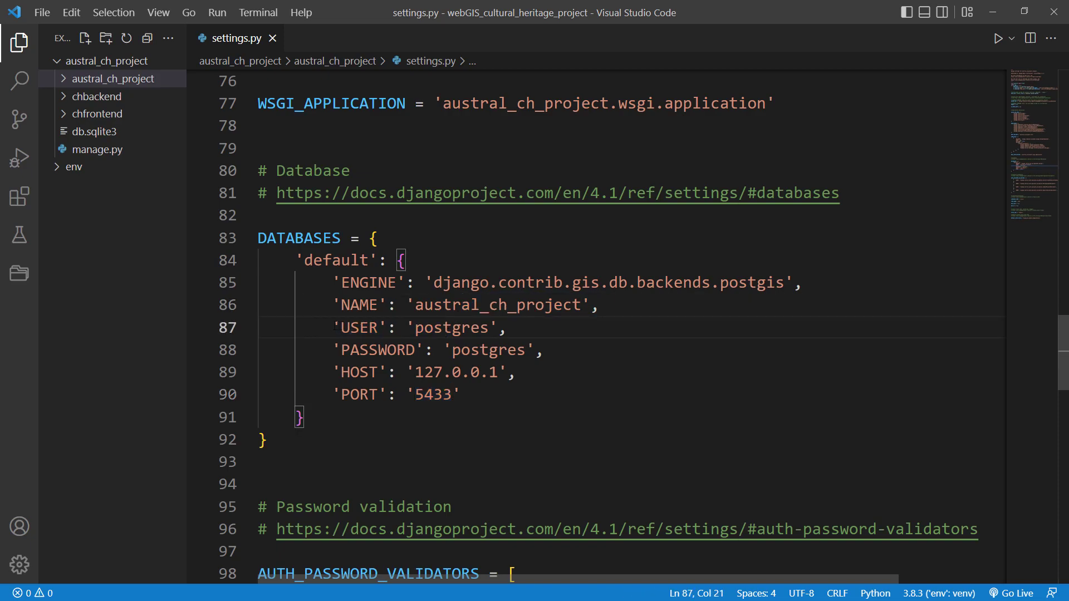
drag(333, 327, 542, 350)
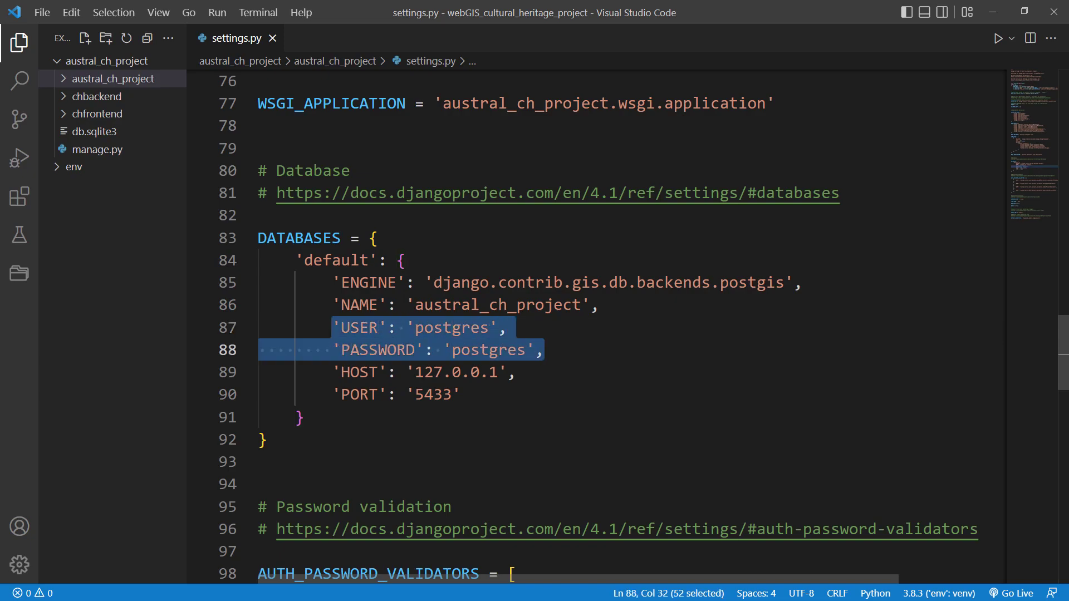
In pgAdmin, expand PostgreSQL 14 Login/Group Roles and bring up the postgres role's context menu
key(alt+tab)
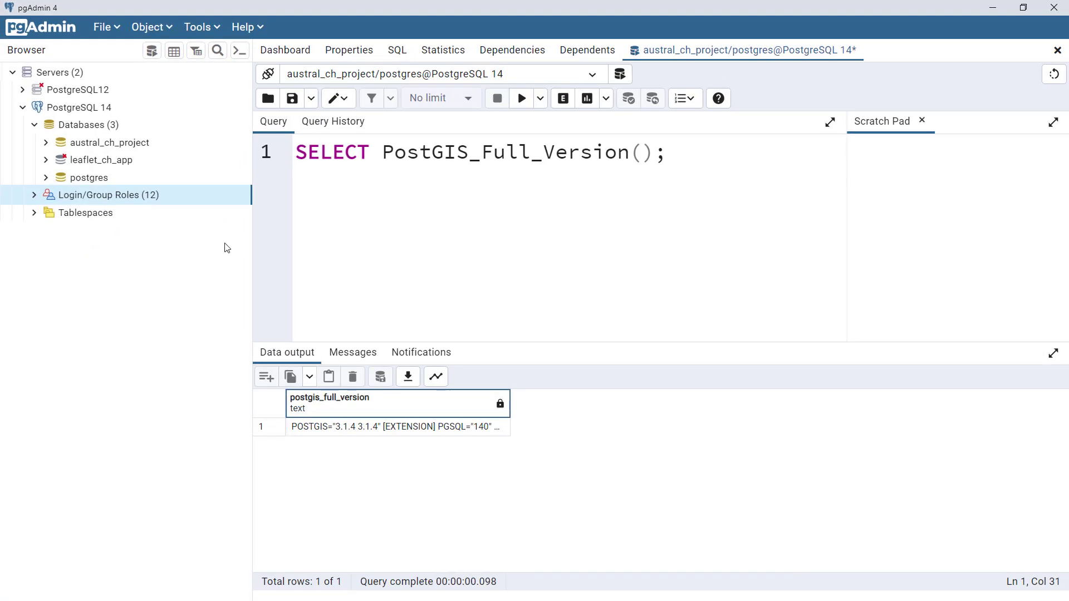
click(34, 195)
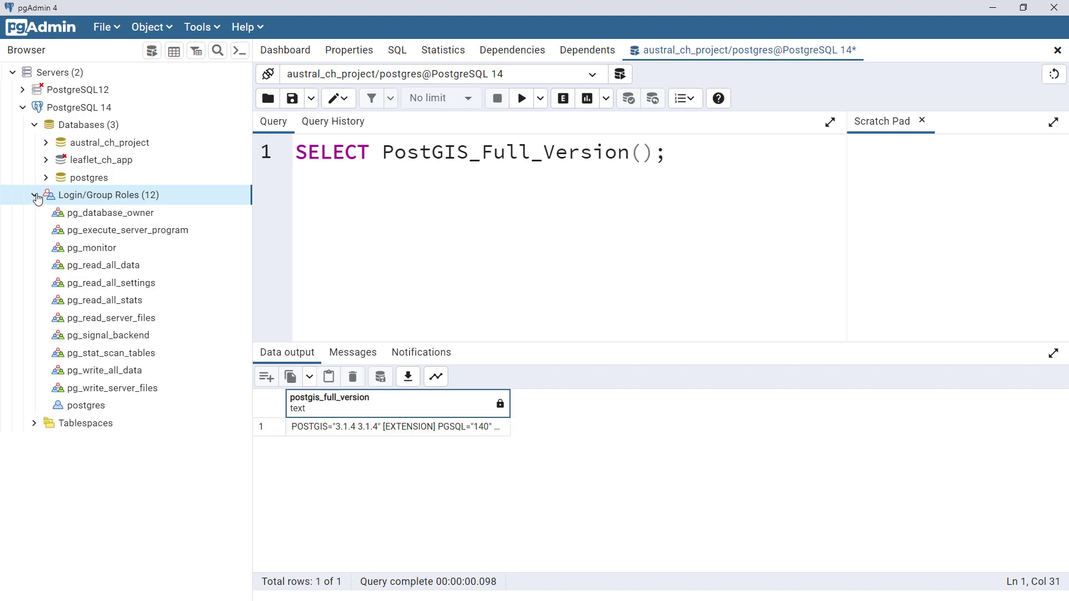
click(87, 405)
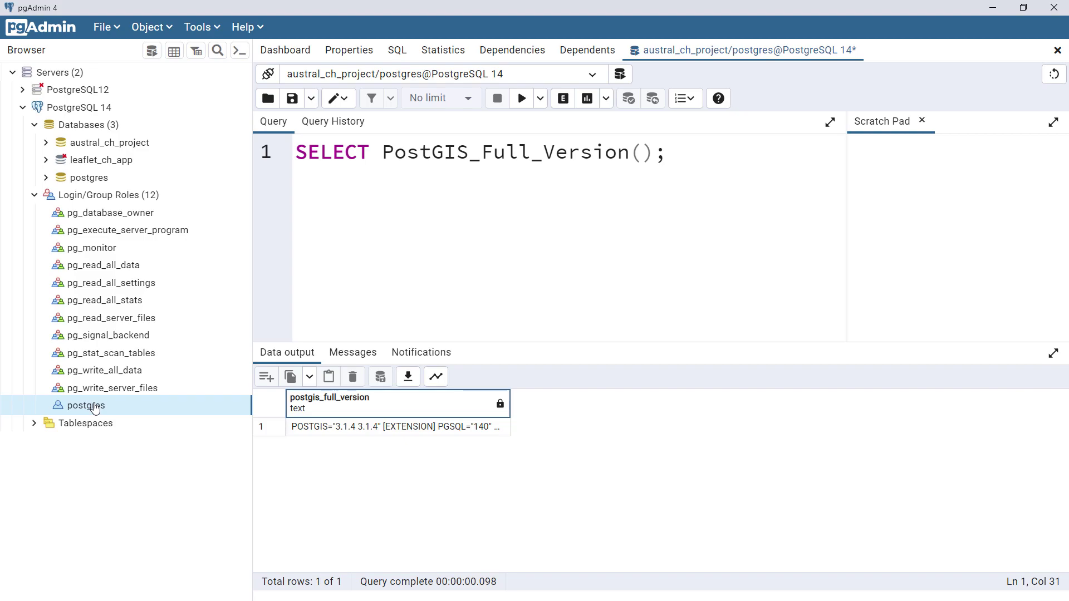
right_click(84, 405)
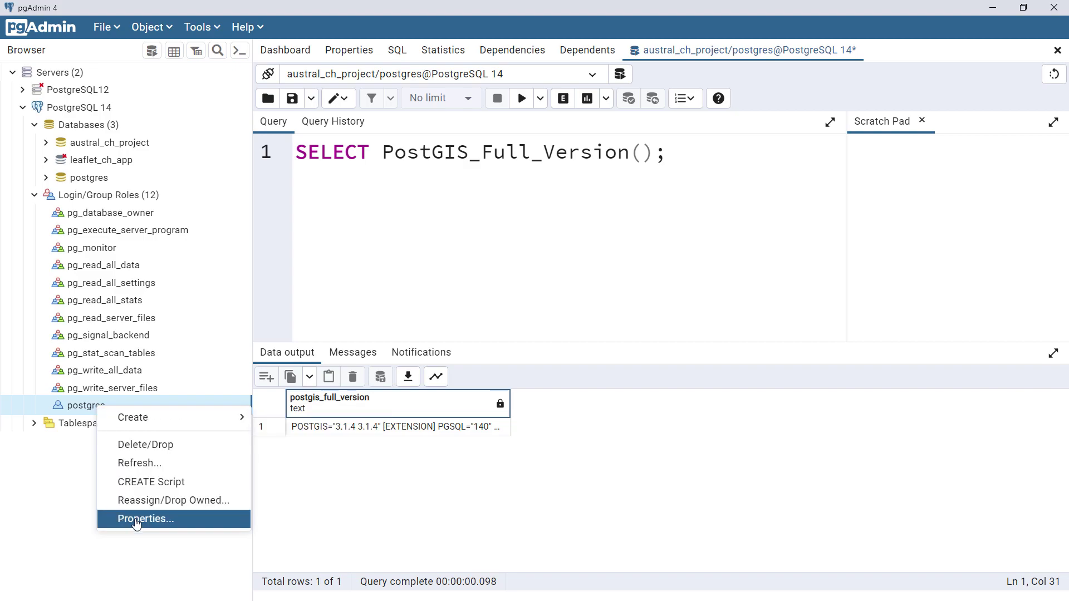
click(144, 519)
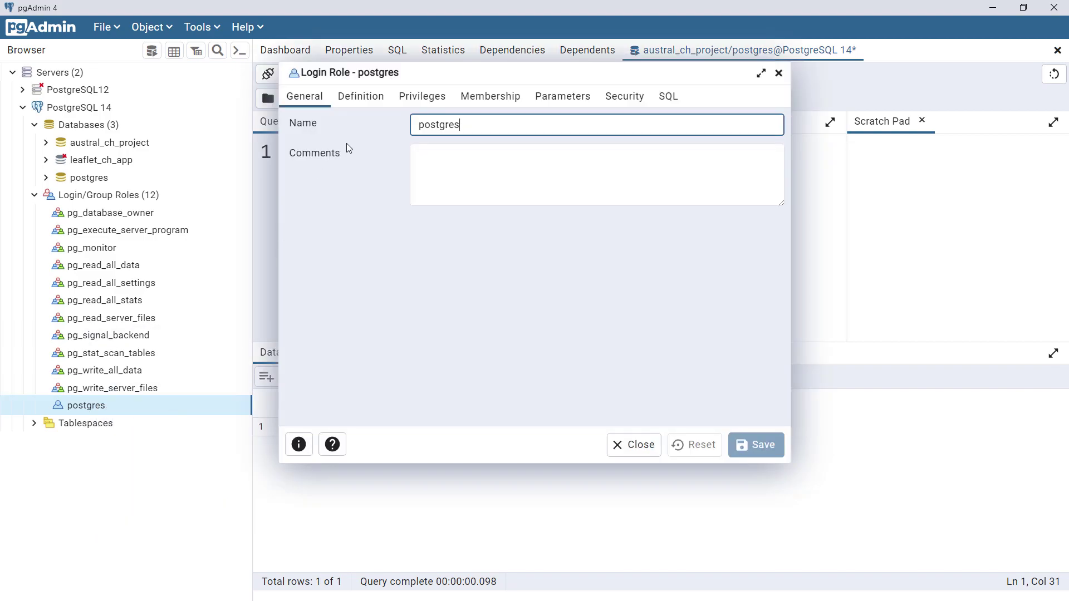
click(421, 96)
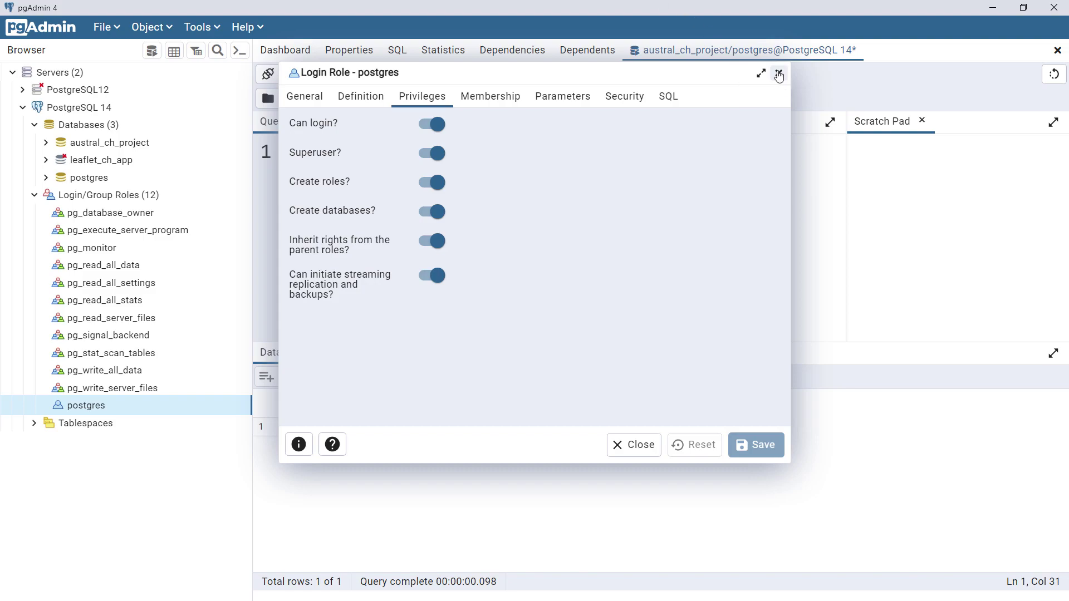
click(779, 74)
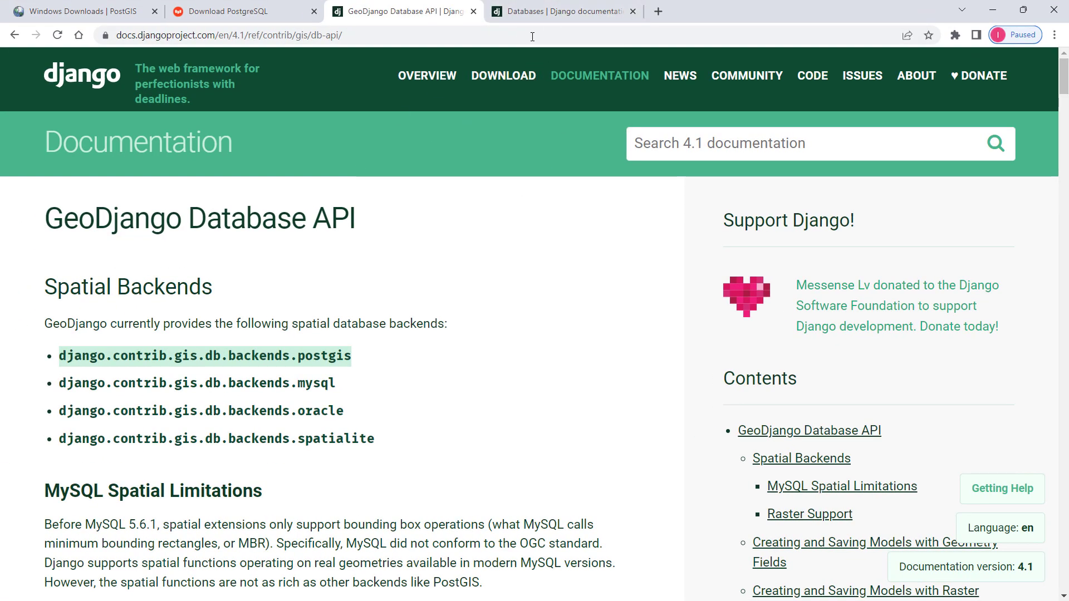
In the Django Databases docs, scroll to the PostgreSQL notes and follow the HOST setting link
click(559, 11)
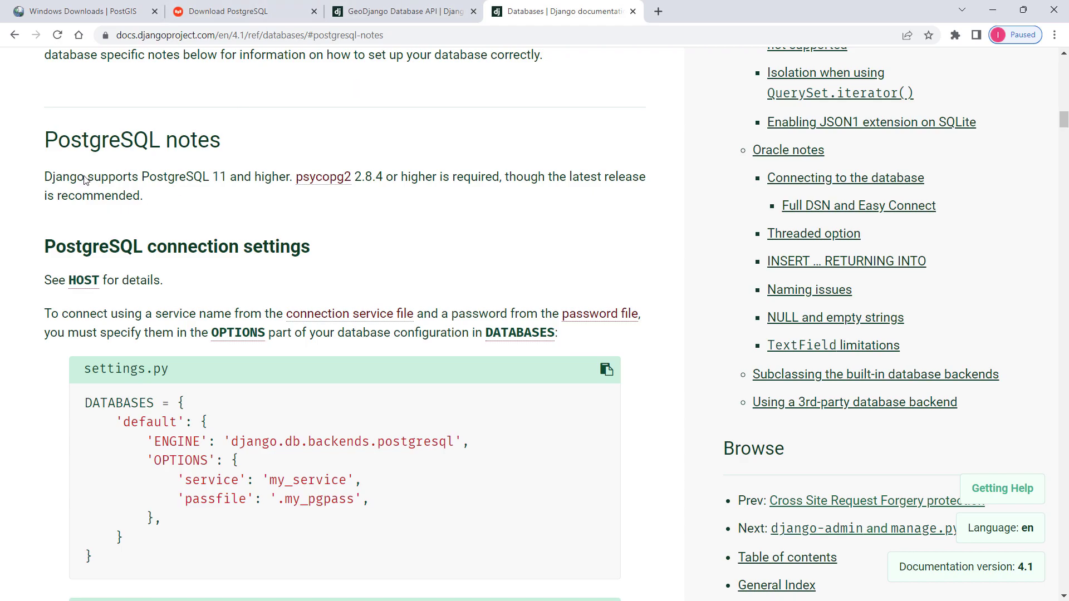
scroll(down, 3)
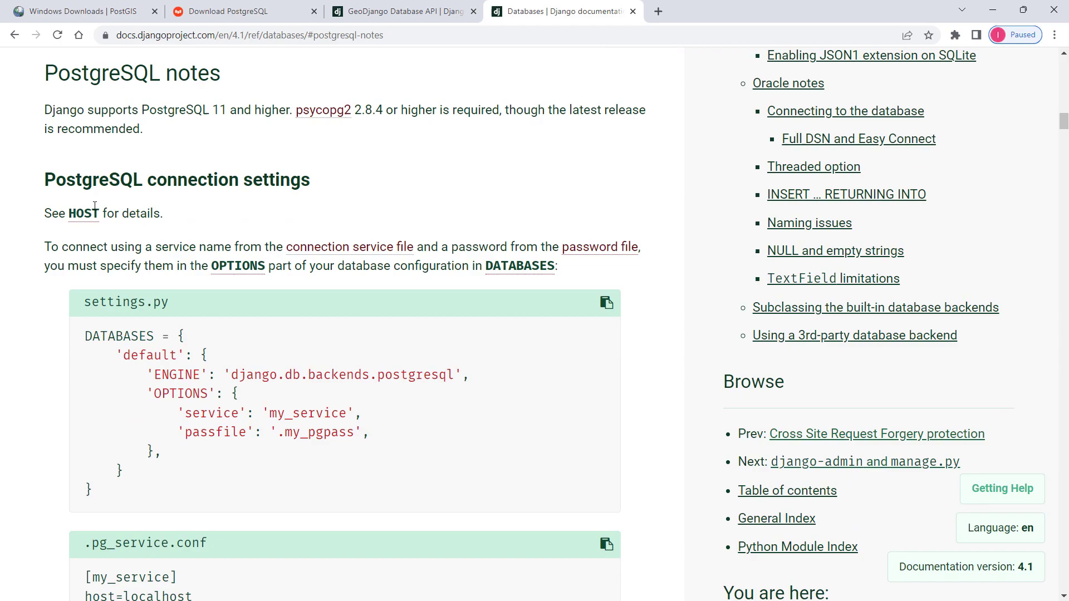
click(84, 214)
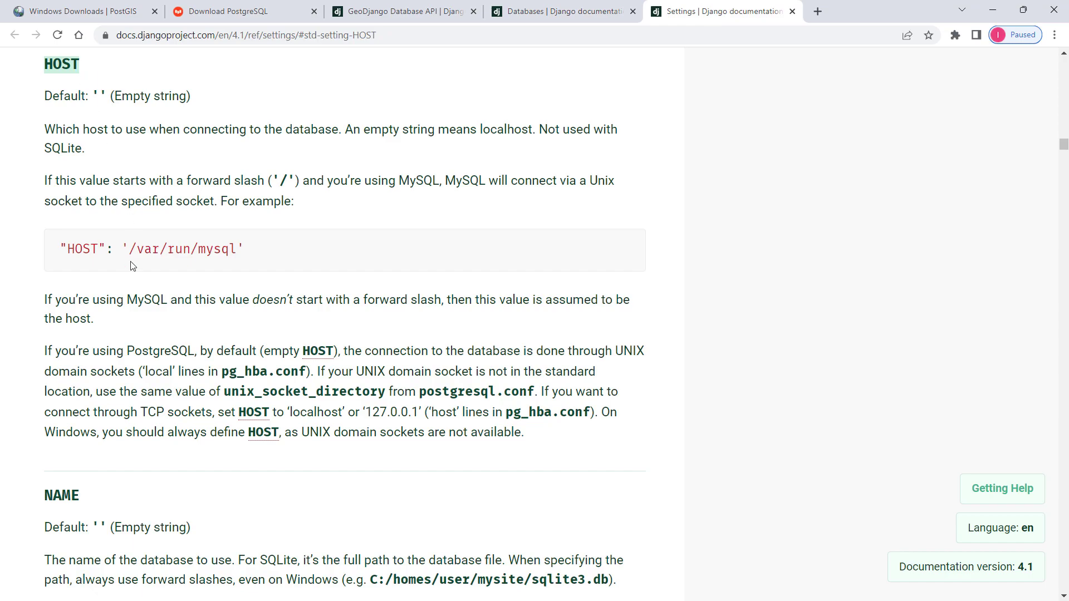
scroll(down, 3)
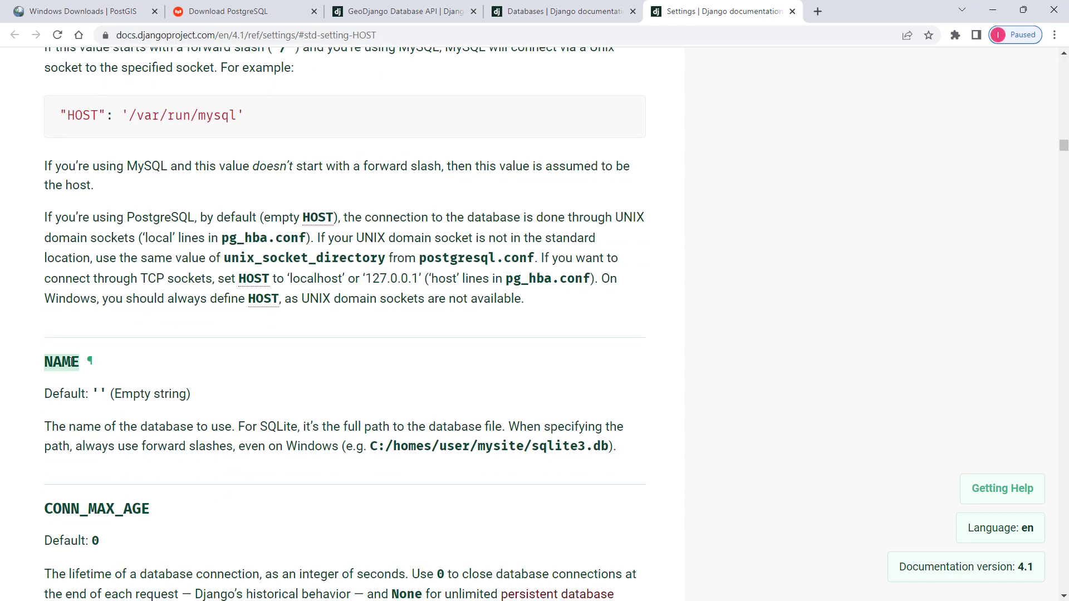
scroll(down, 3)
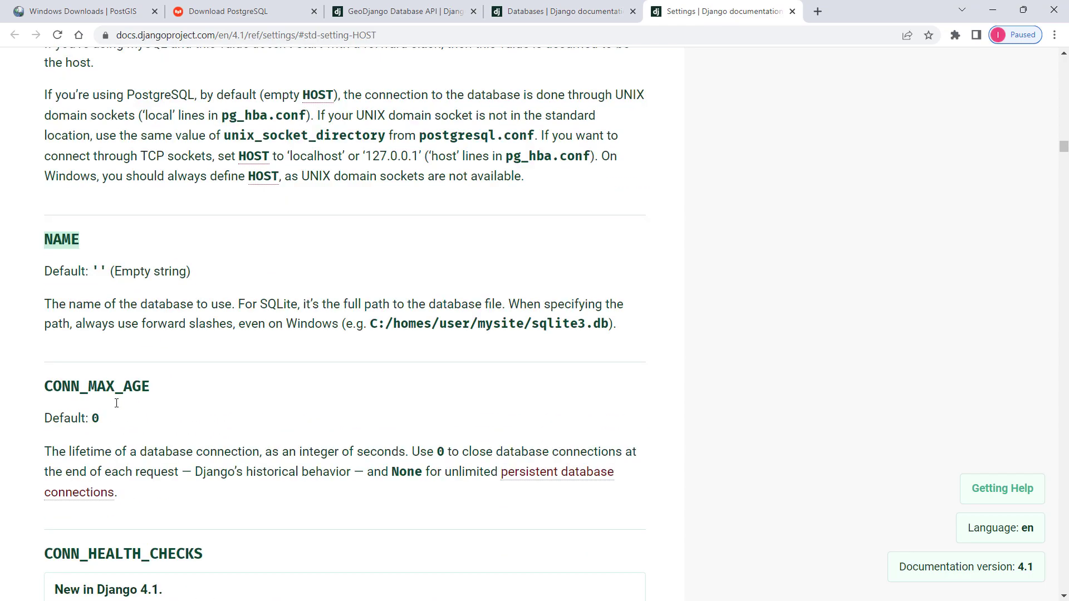
scroll(down, 3)
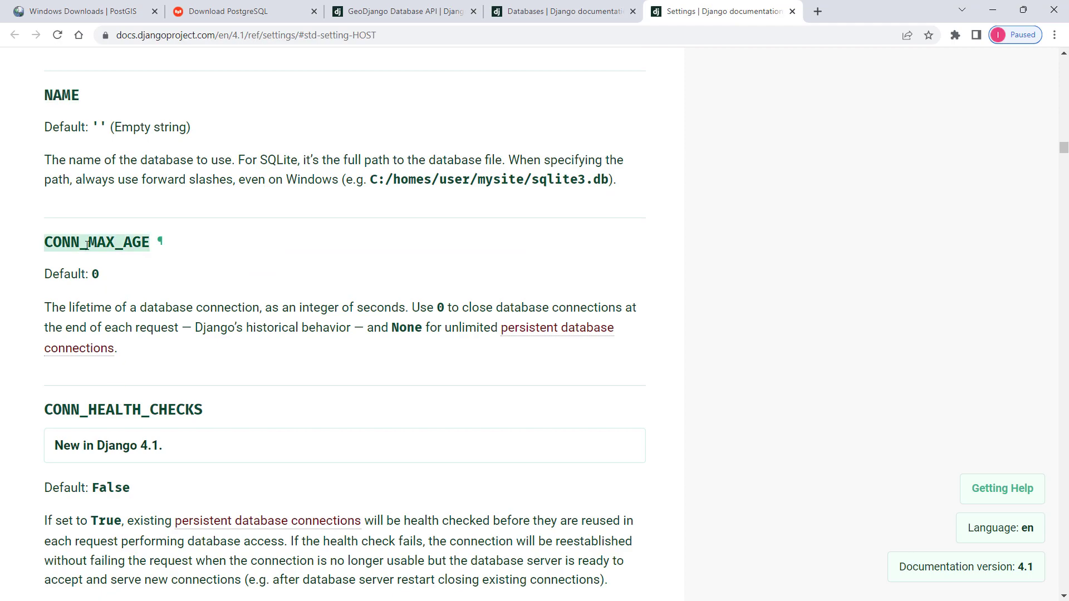
scroll(down, 3)
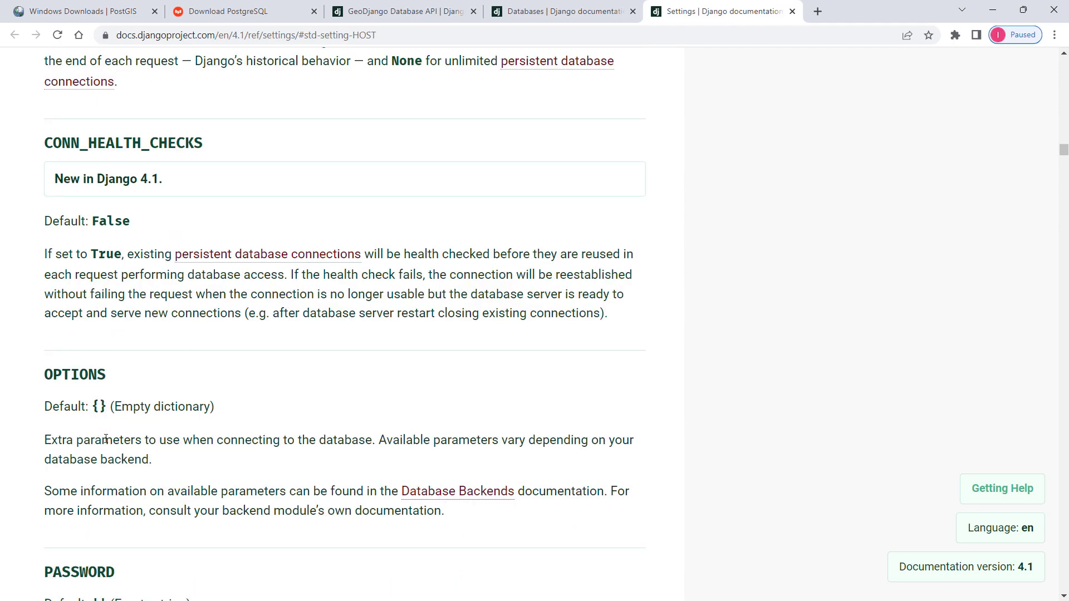
scroll(up, 3)
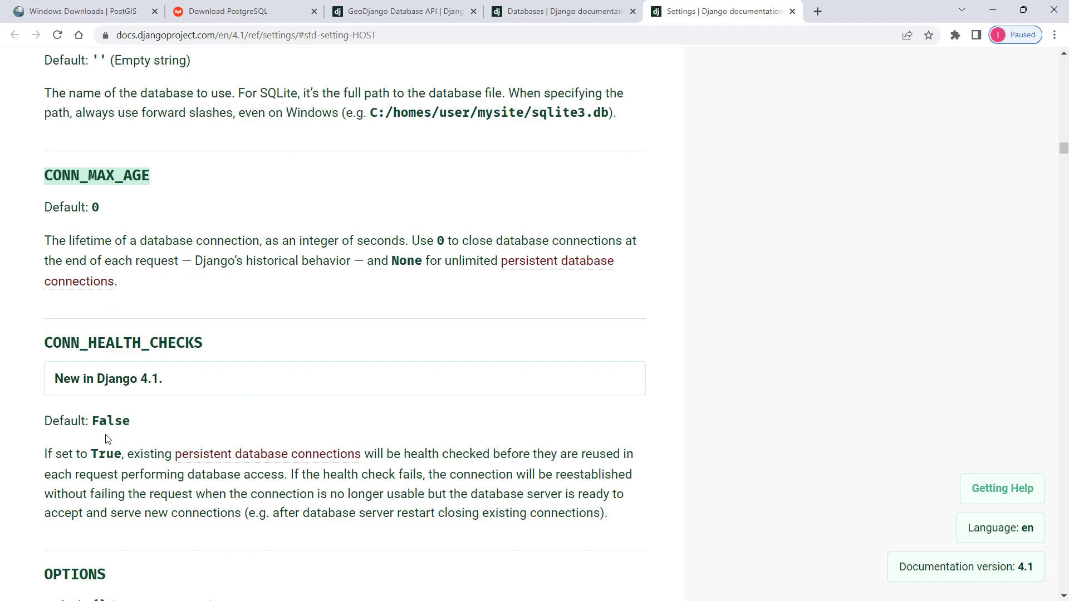